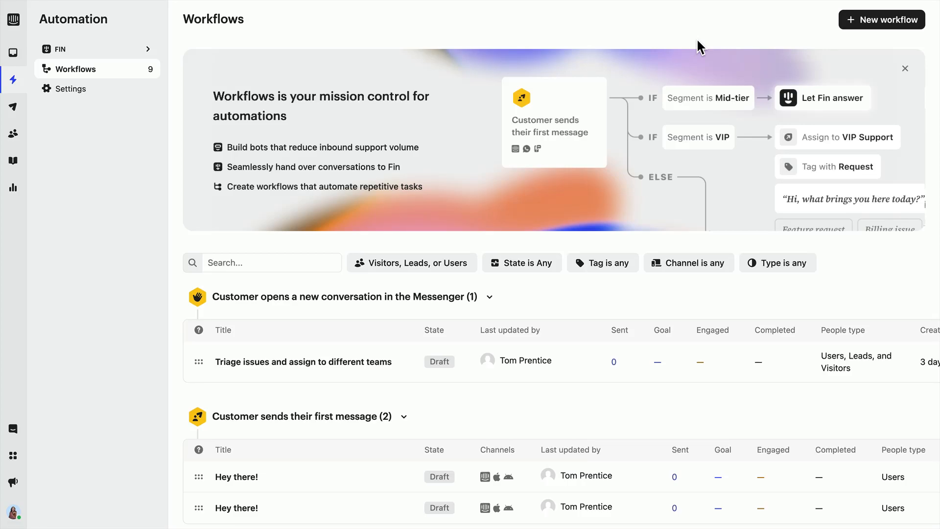
Create a new workflow from scratch triggered when a customer opens a new Messenger conversation
click(881, 20)
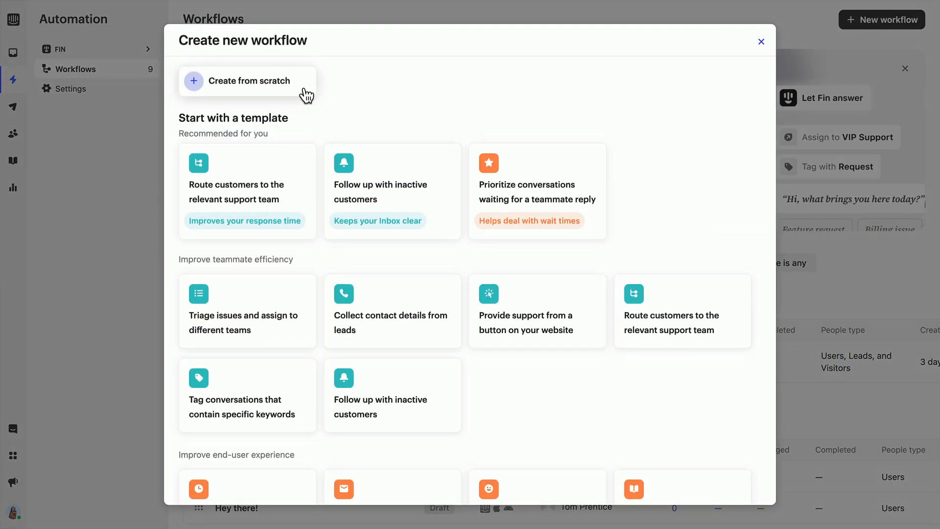
click(247, 81)
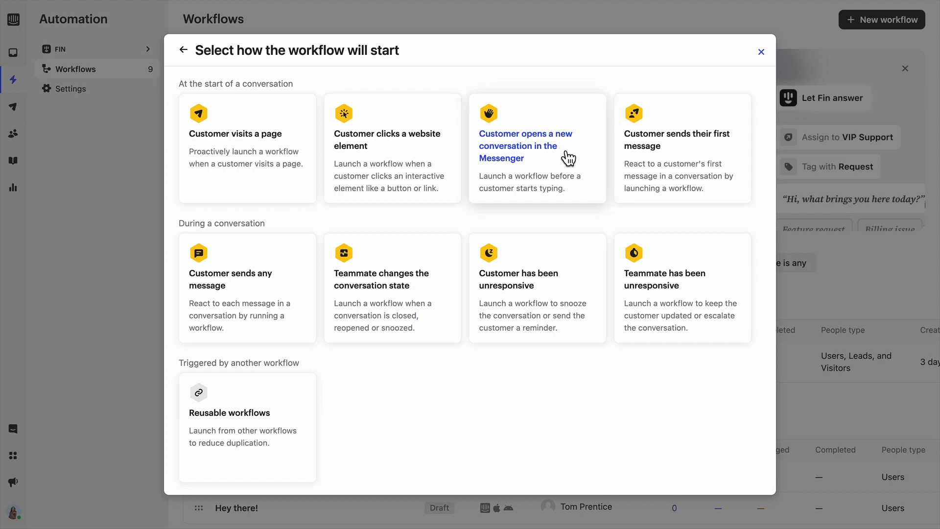
click(525, 146)
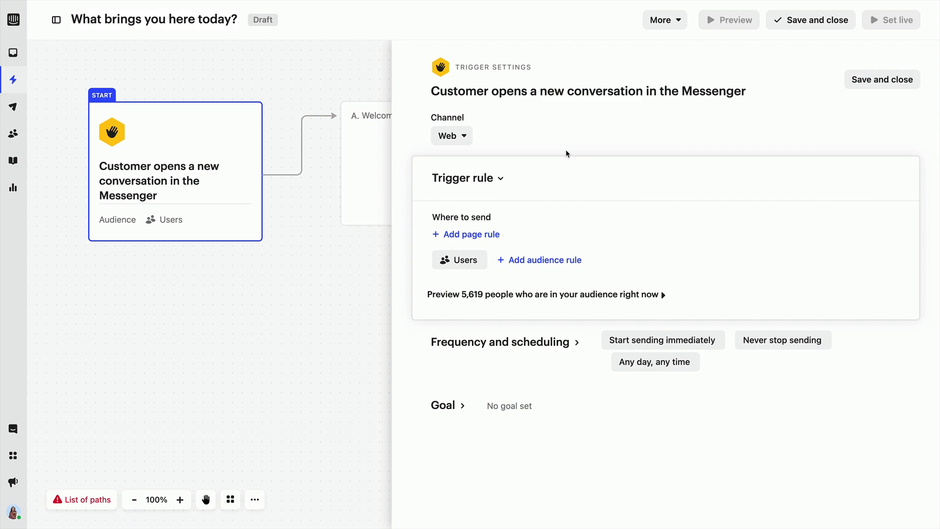
Add an audience rule matching one specific Email address with 'is', then save the trigger
click(544, 258)
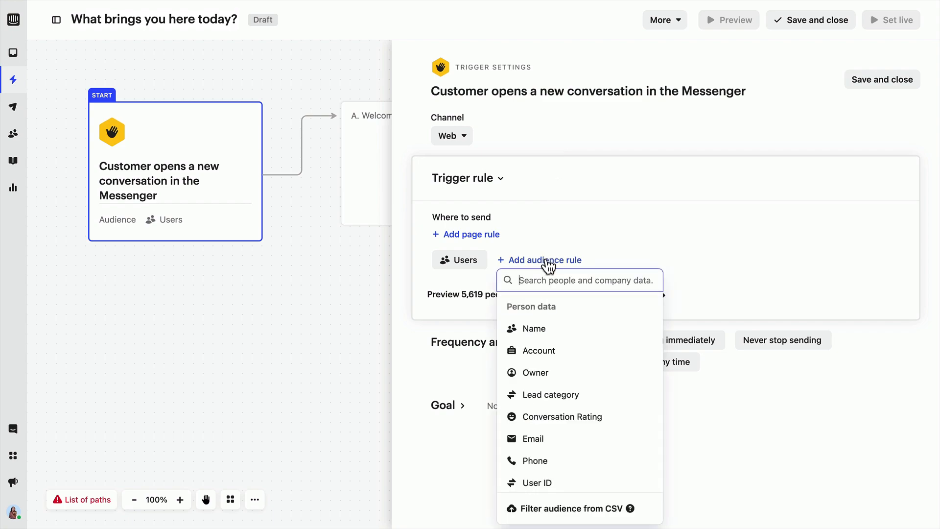
text(email)
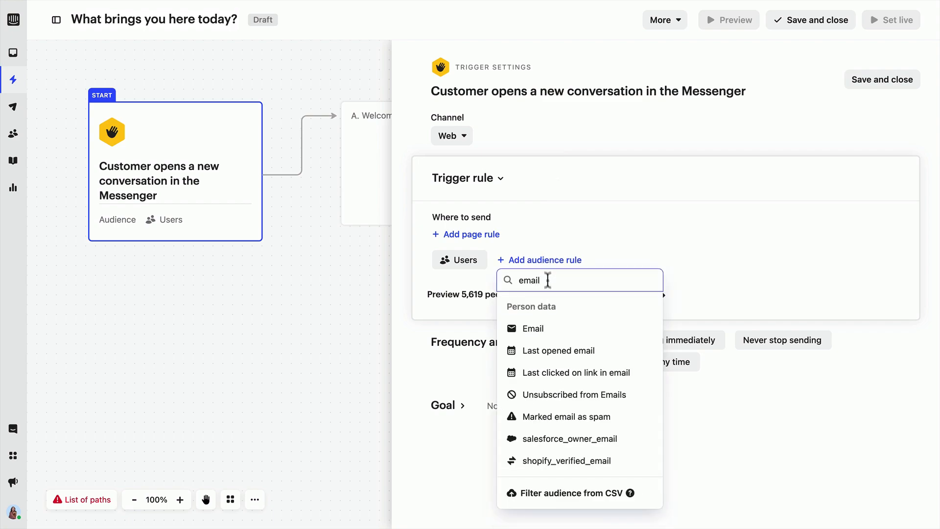
click(533, 328)
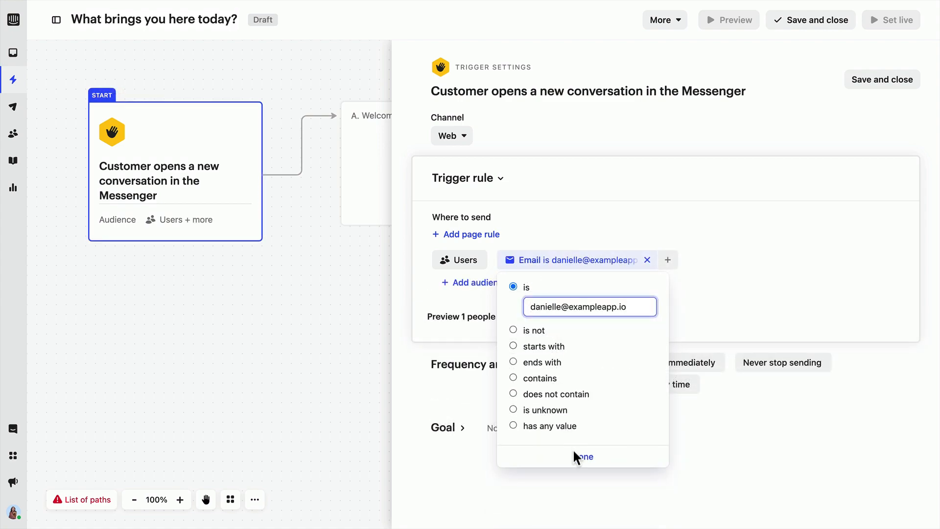
click(584, 456)
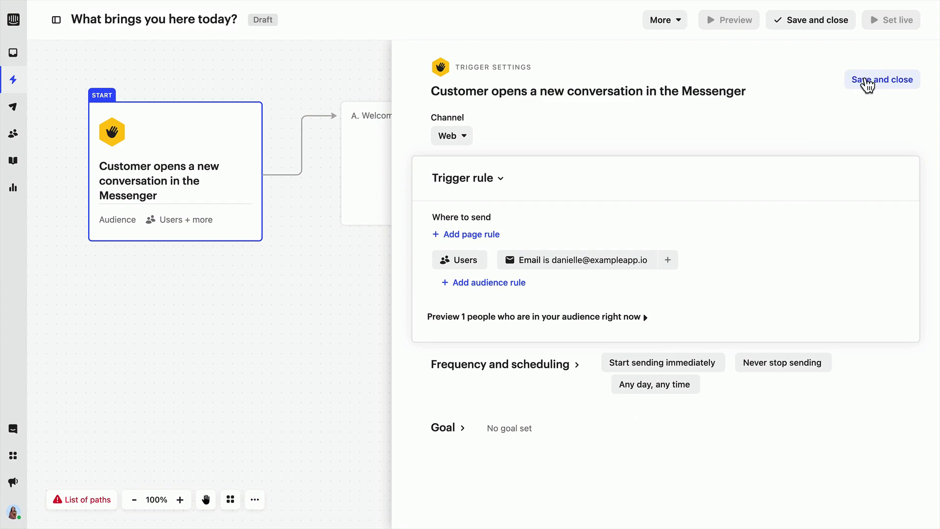
click(882, 79)
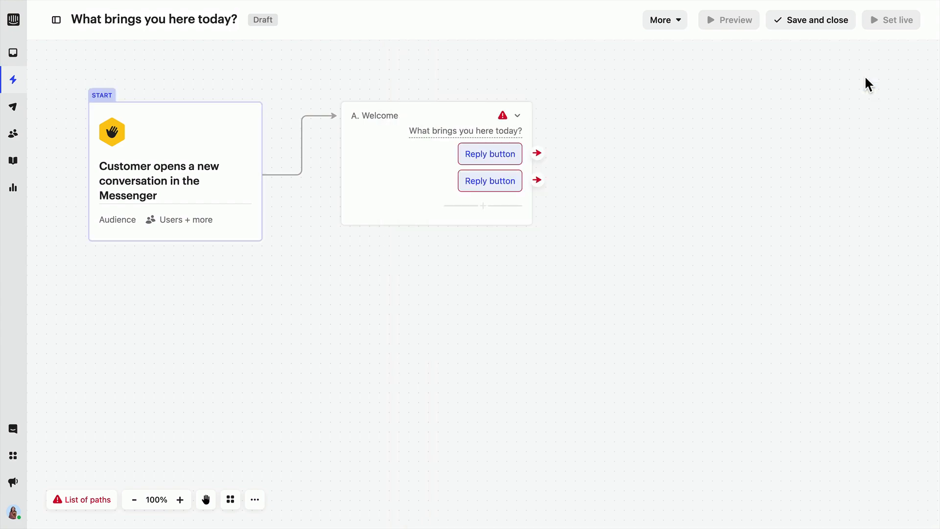
Add reply buttons for Example App help, Sales and bug report, each with its own path
click(483, 205)
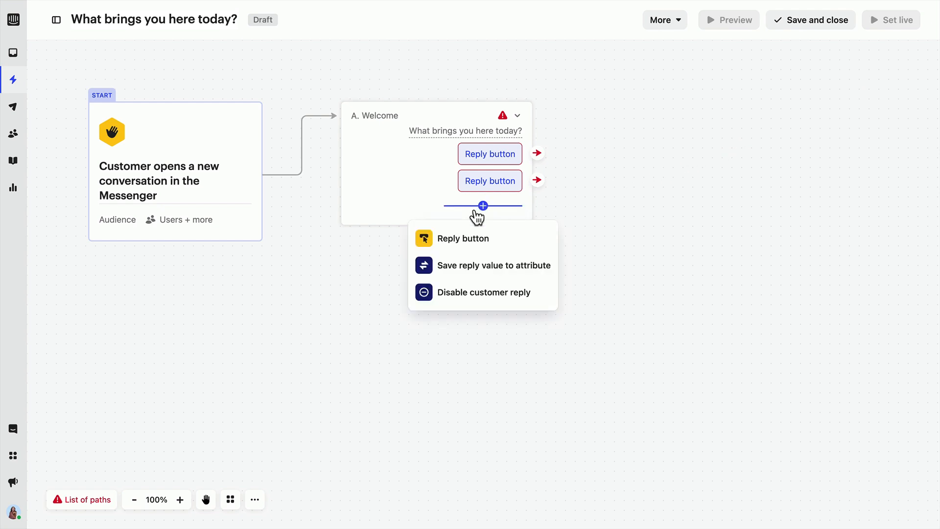
click(463, 238)
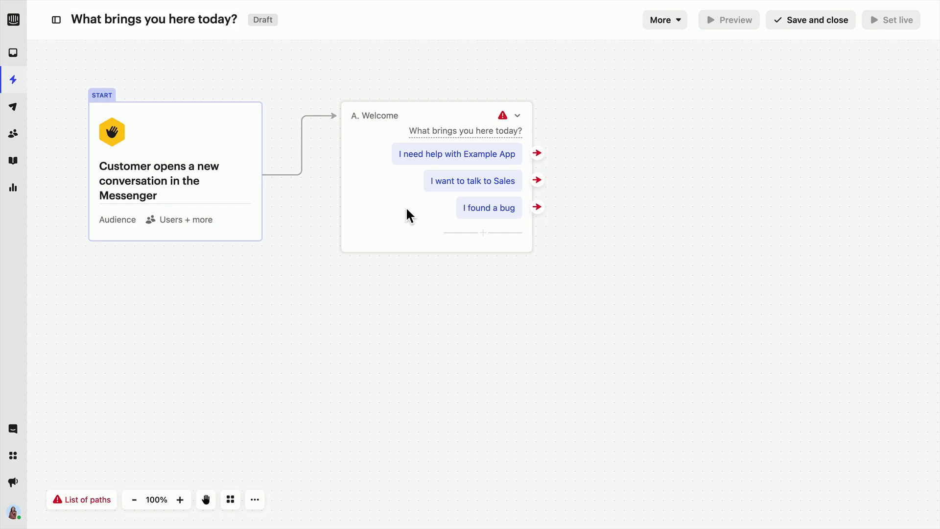
click(472, 181)
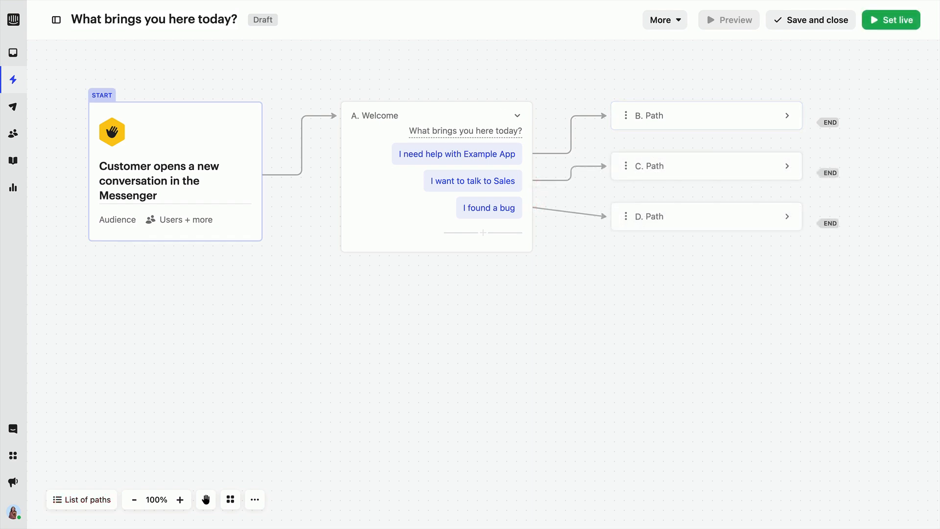
Branch Path B into four follow-up paths E–H and save and close the workflow
click(134, 500)
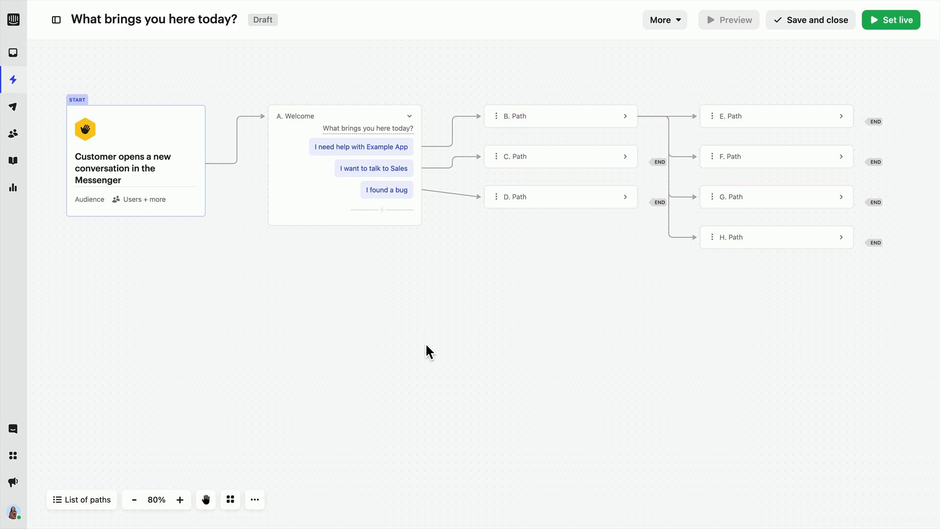
mouse_move(753, 76)
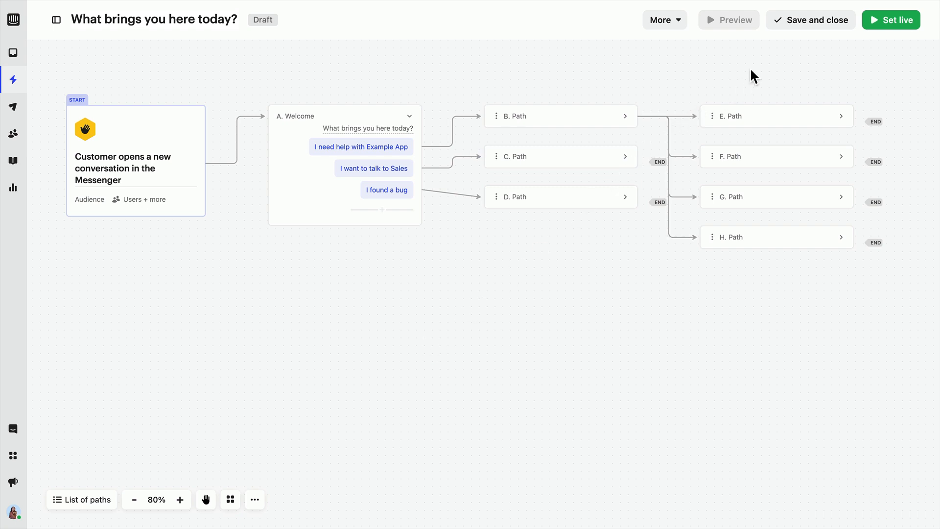
click(810, 19)
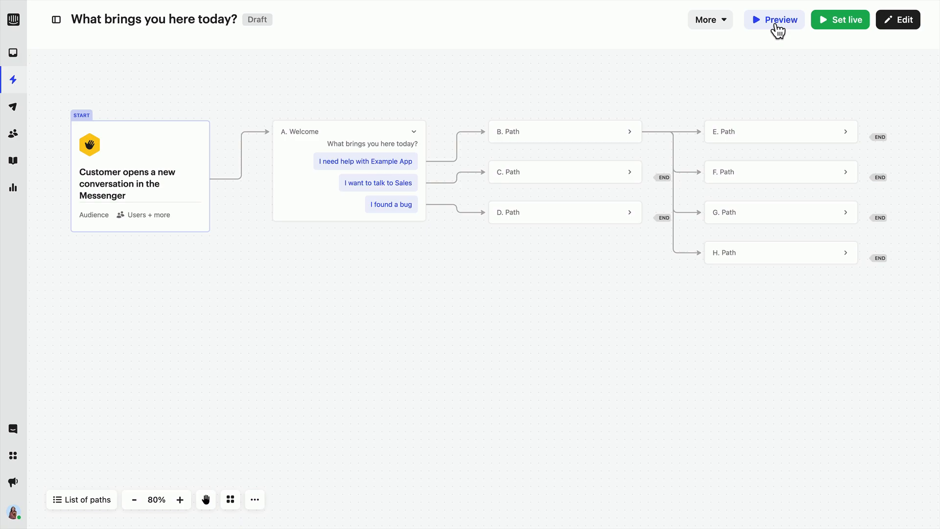
Preview the welcome message in Messenger, close the preview, and set the workflow live
click(781, 19)
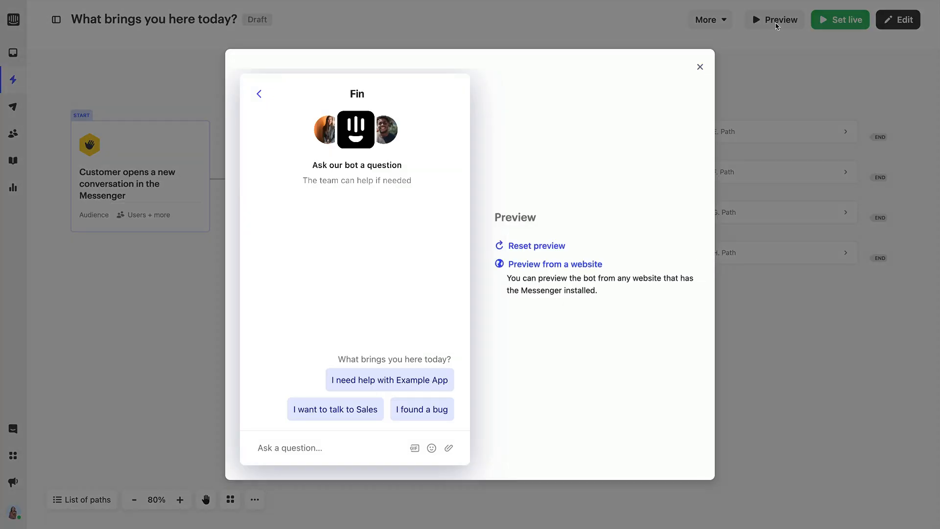
mouse_move(693, 118)
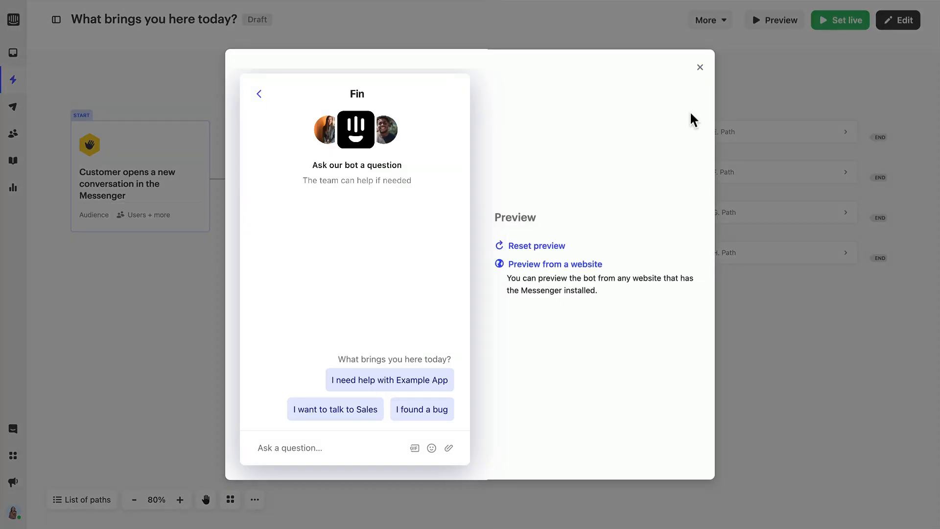
click(699, 66)
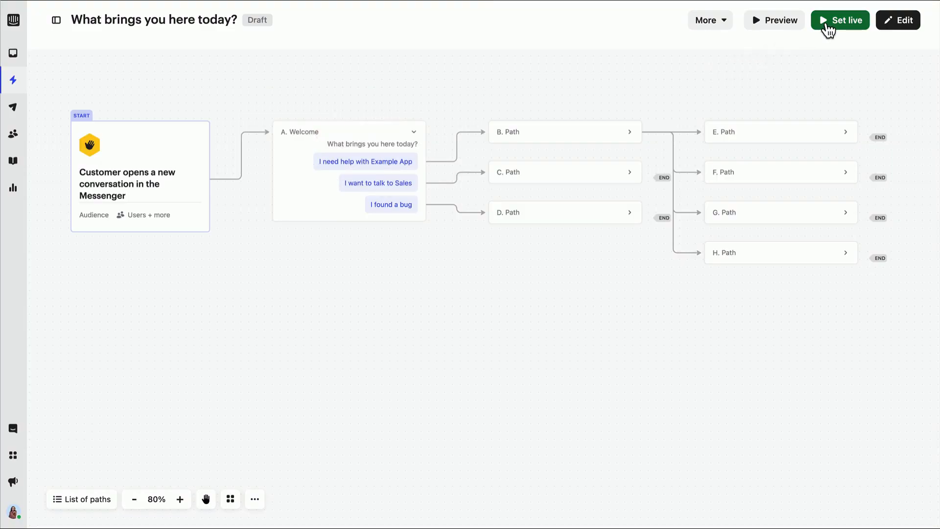
click(839, 20)
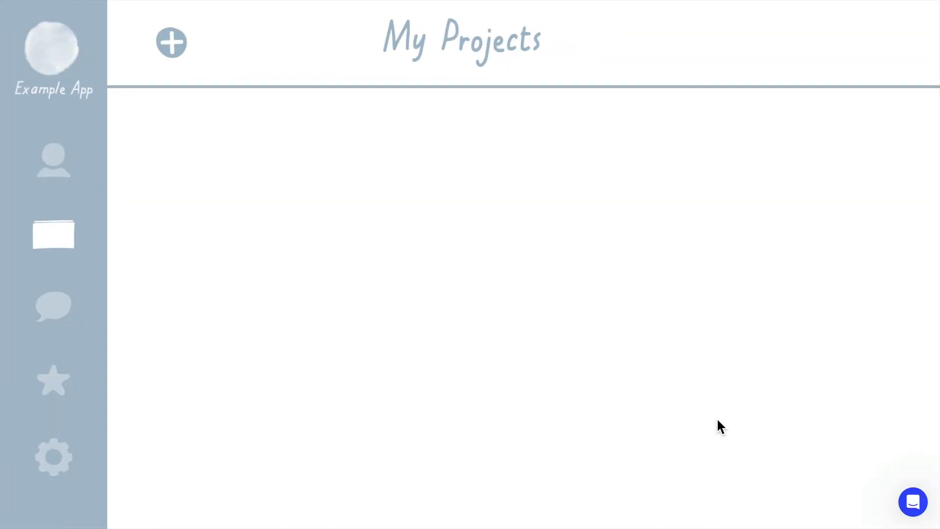
mouse_move(912, 502)
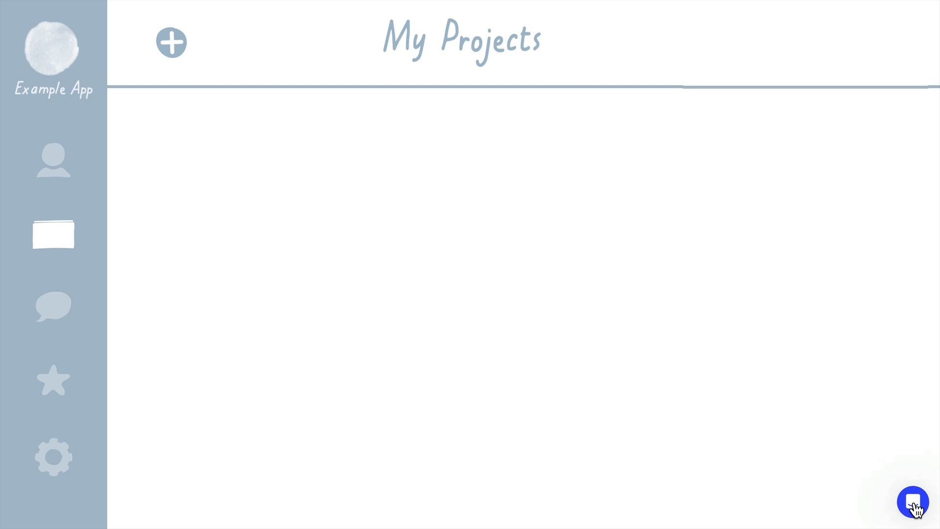
In Messenger, answer 'I need help with Example App' then 'Reporting' to reach the reporting follow-up
click(911, 503)
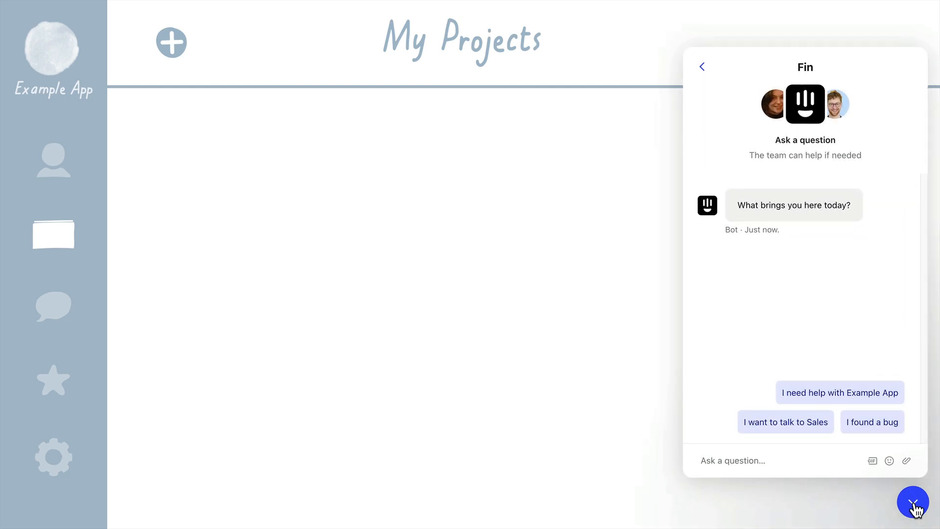
click(839, 391)
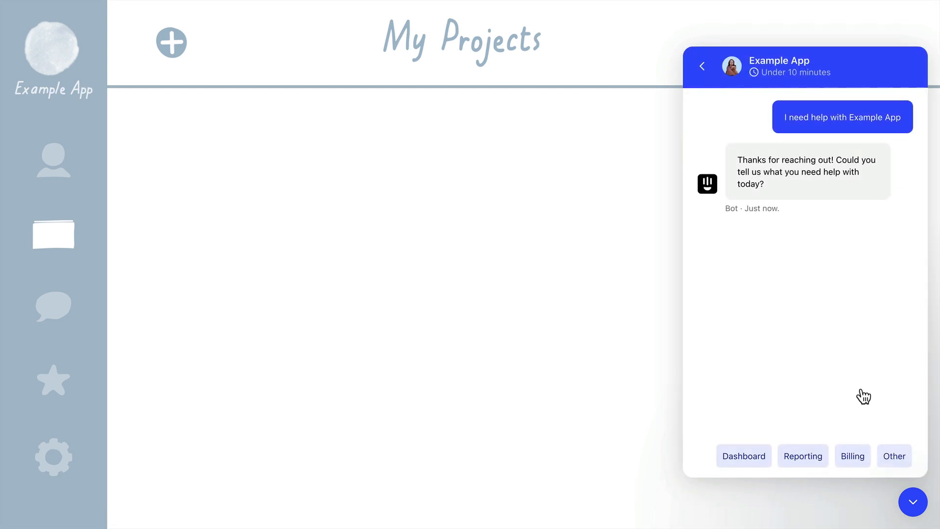
click(802, 455)
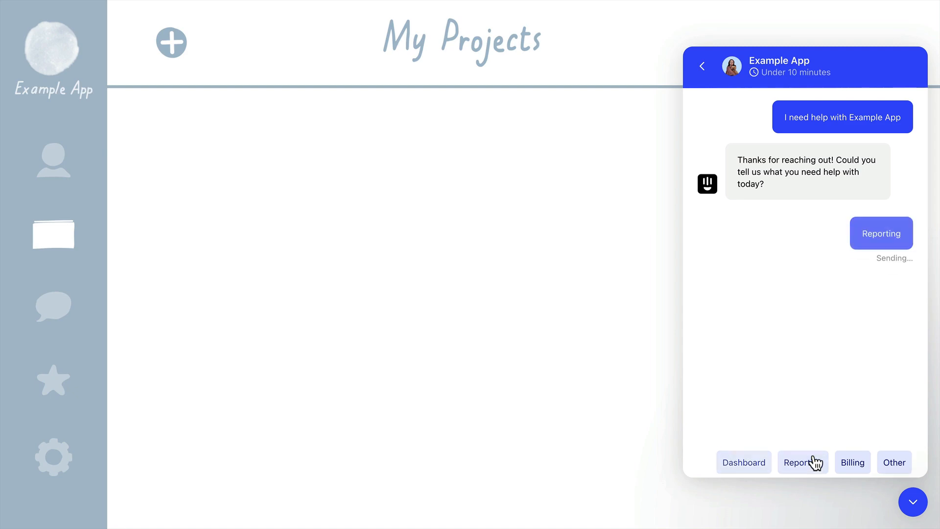
click(803, 462)
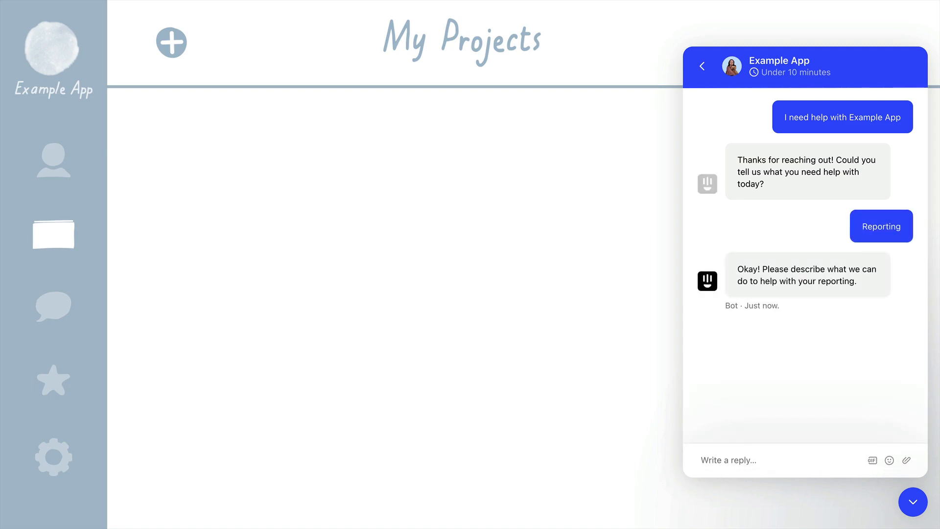